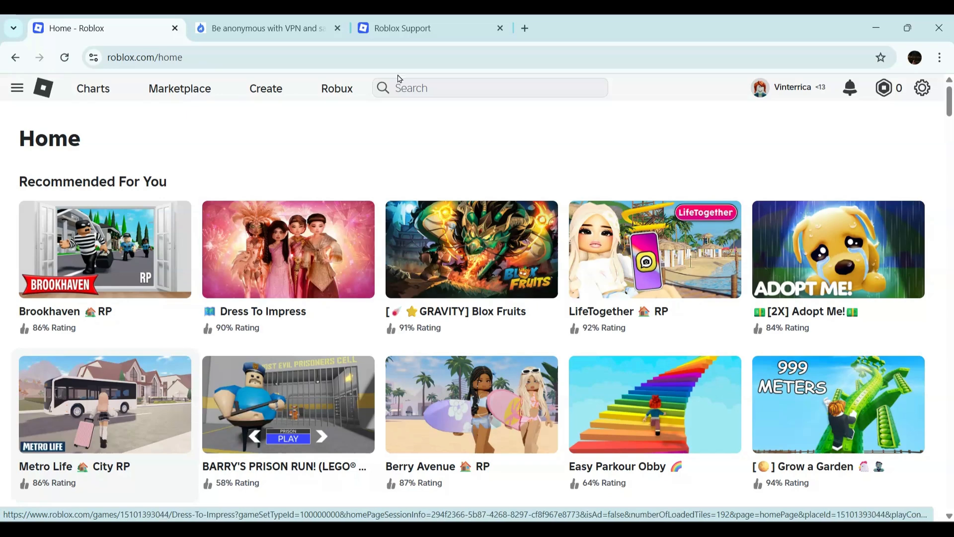
- Switch to the Roblox Support Contact Us form, which already has PC as the device
{"action": "left_click", "coordinate": [420, 28]}
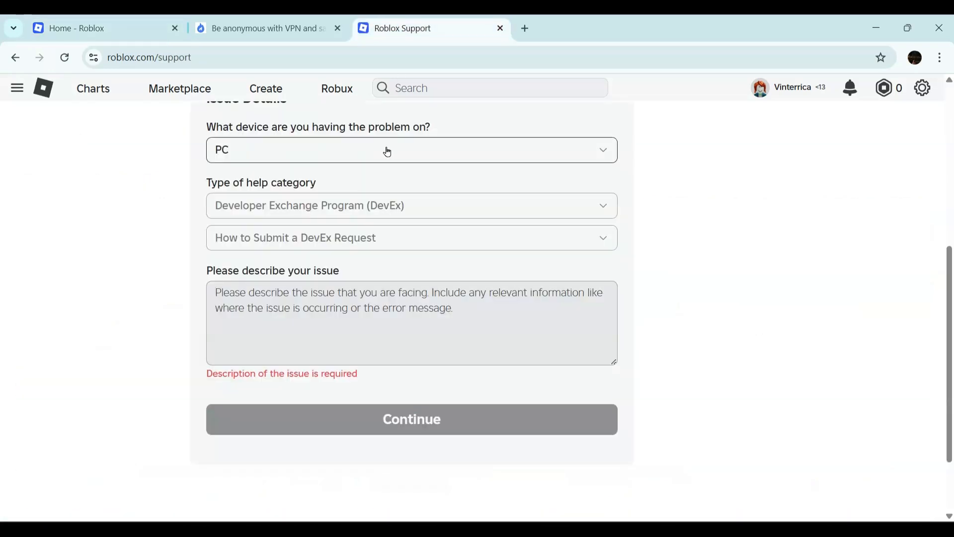
{"action": "scroll", "scroll_direction": "up", "scroll_amount": 3}
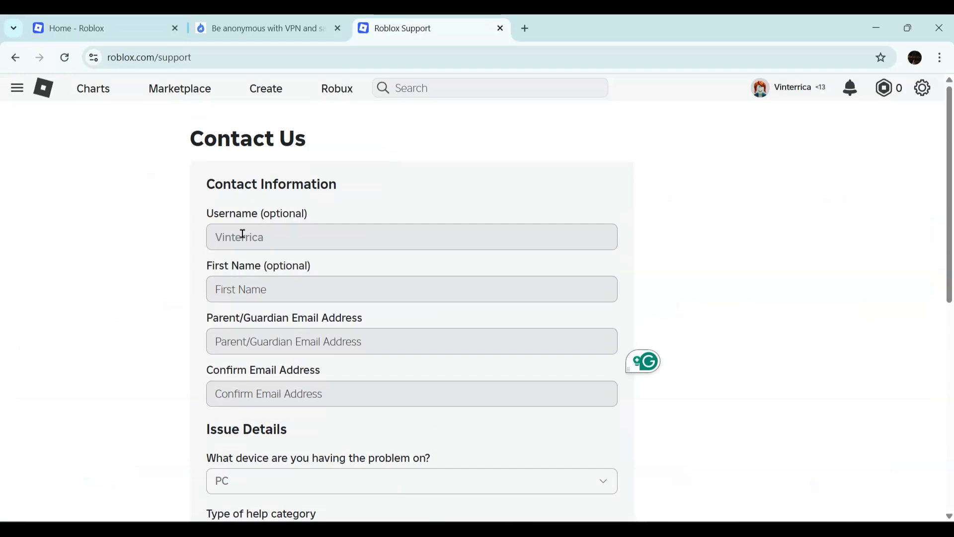
{"action": "scroll", "scroll_direction": "down", "scroll_amount": 3}
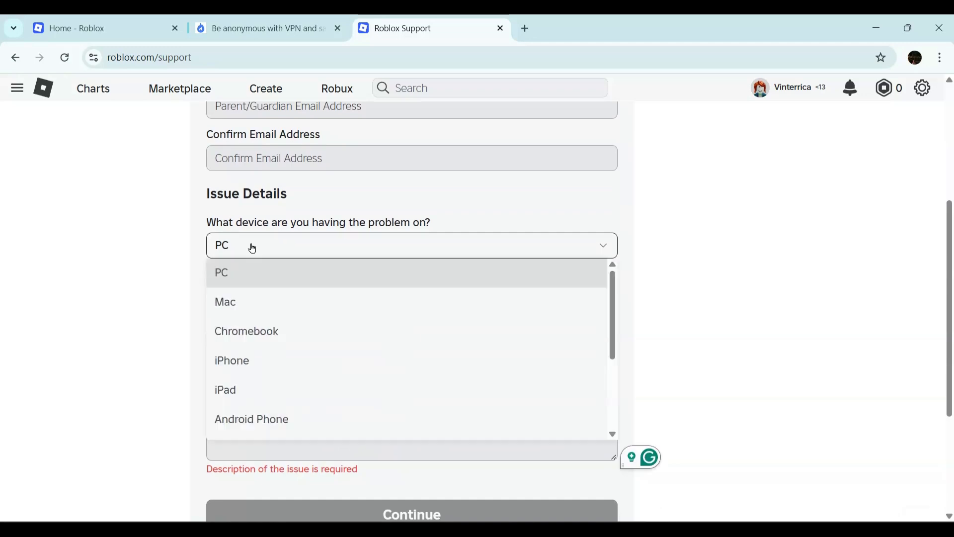
{"action": "mouse_move", "coordinate": [262, 345]}
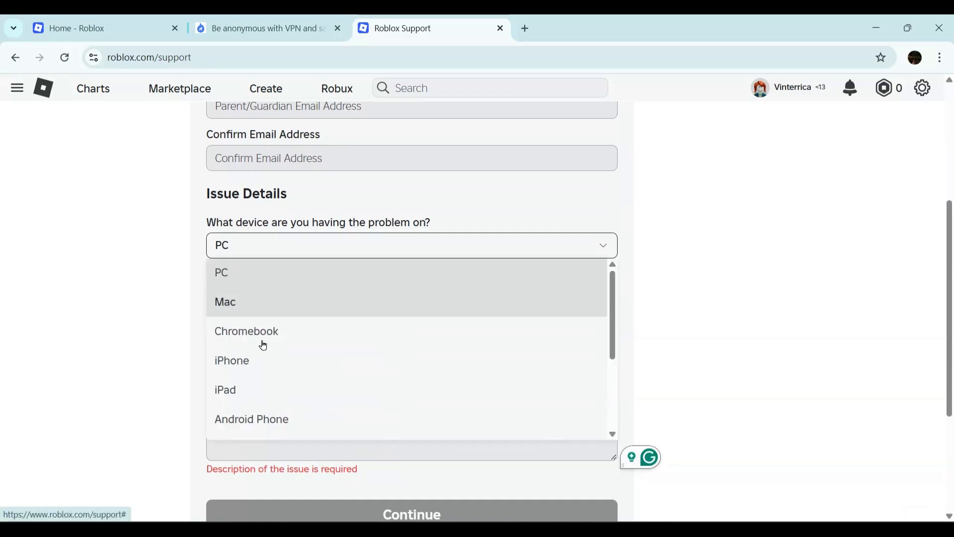
- Keep PC as the device and choose Developer Exchange Program (DevEx) as the help category
{"action": "left_click", "coordinate": [220, 272]}
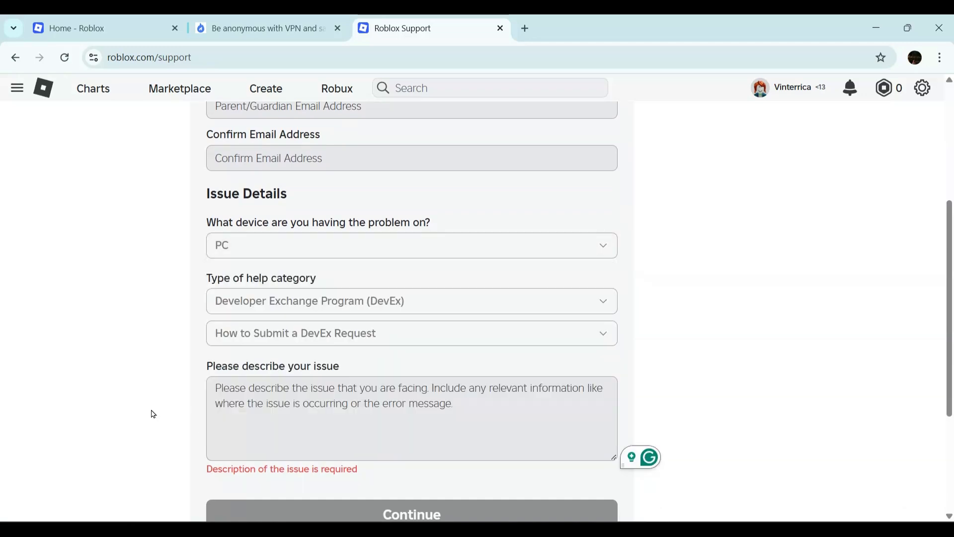
{"action": "left_click", "coordinate": [411, 300]}
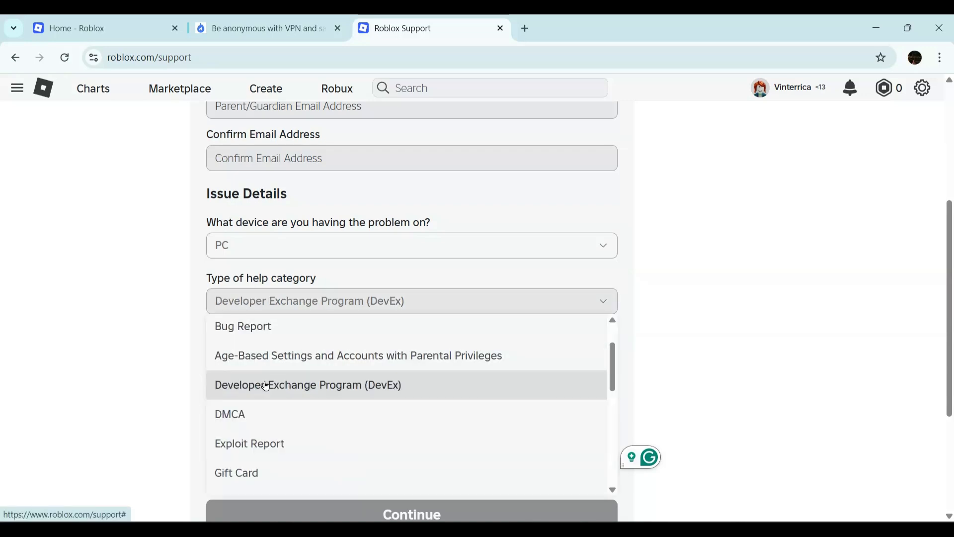
{"action": "left_click", "coordinate": [266, 385]}
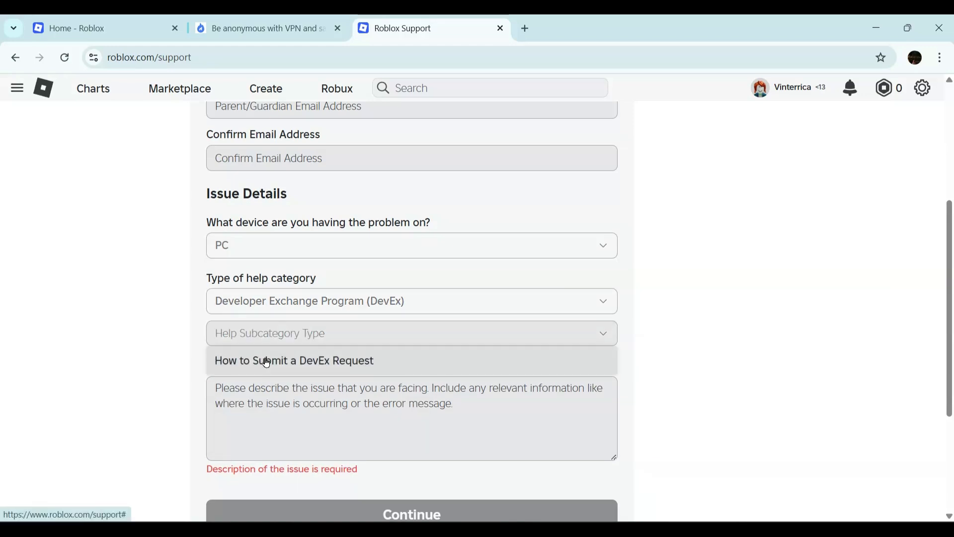
- Set the subcategory to How to Submit a DevEx Request and reach the empty description box
{"action": "left_click", "coordinate": [294, 361]}
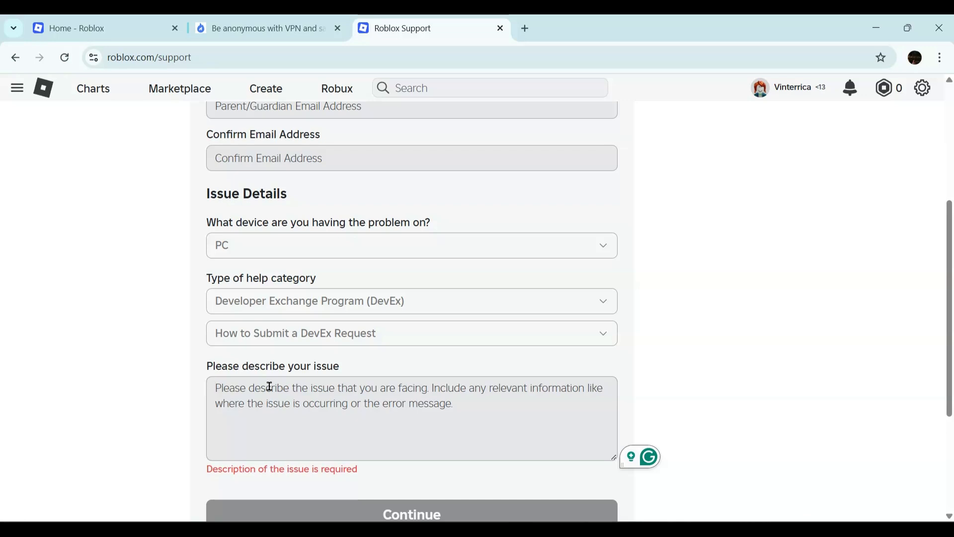
{"action": "scroll", "scroll_direction": "down", "scroll_amount": 3}
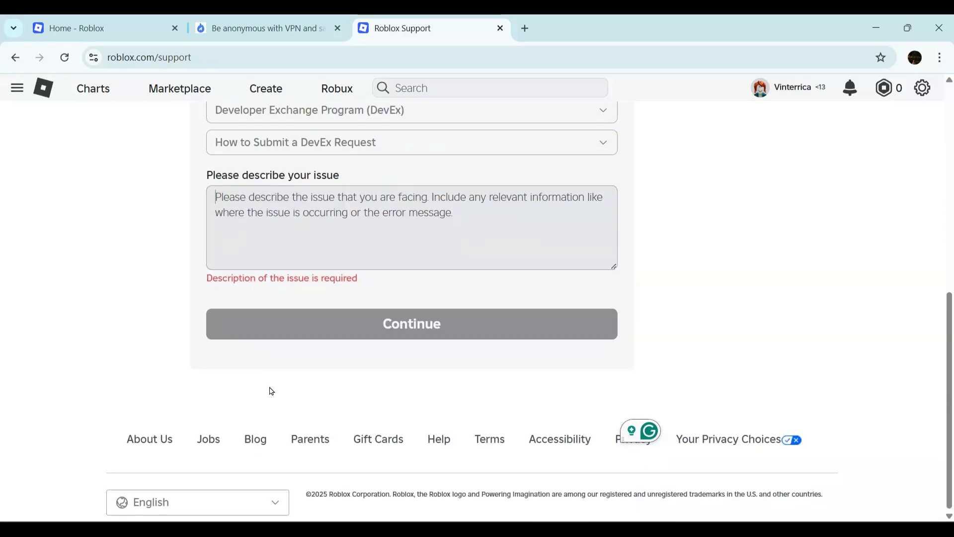